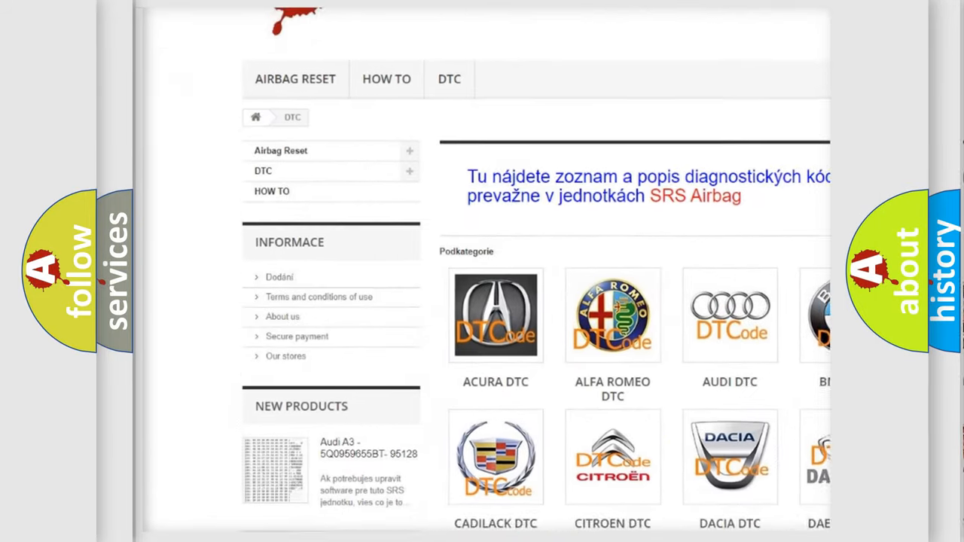
scroll("down", 3)
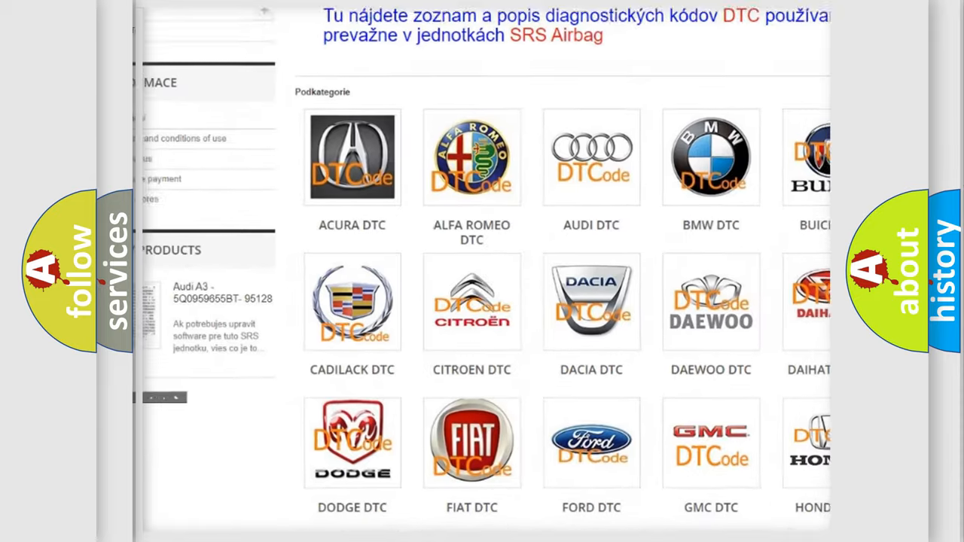
scroll("down", 3)
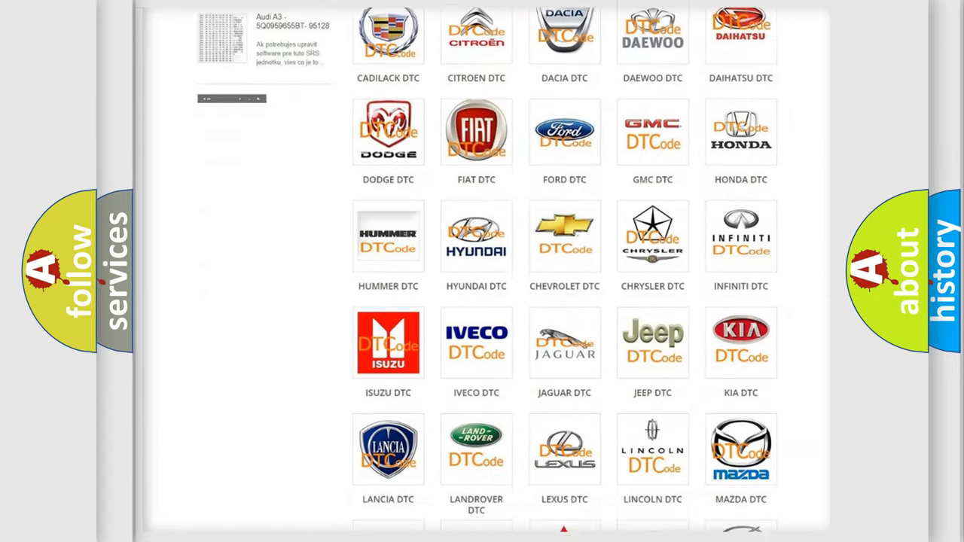
scroll("down", 3)
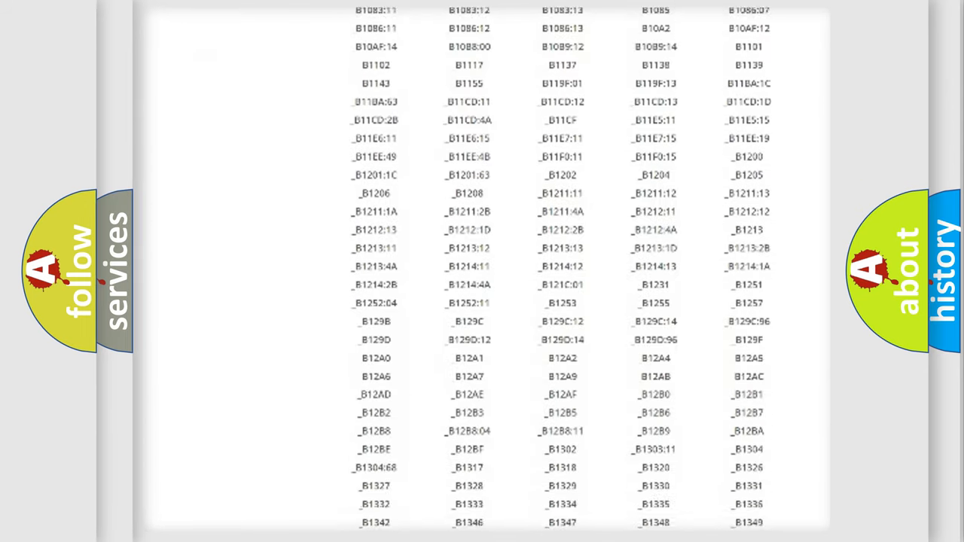
scroll("down", 3)
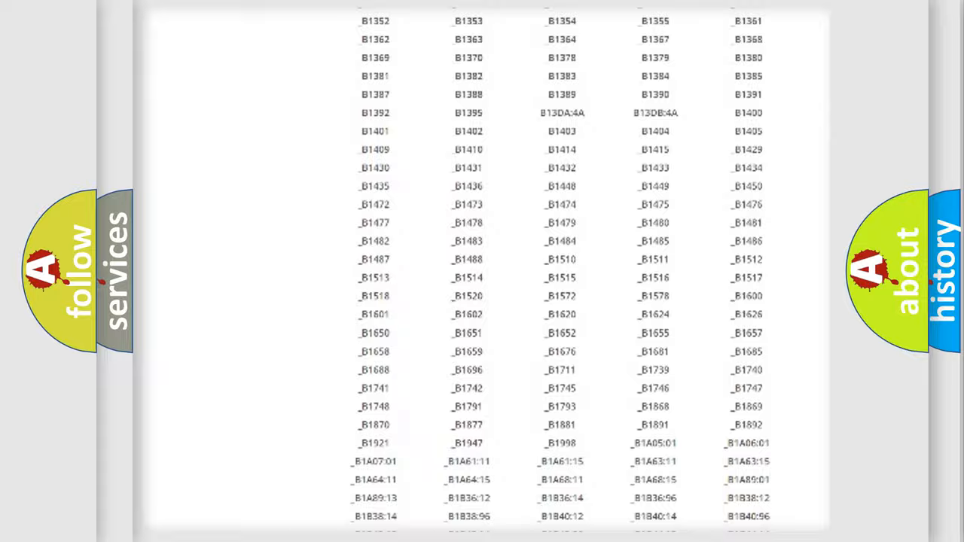